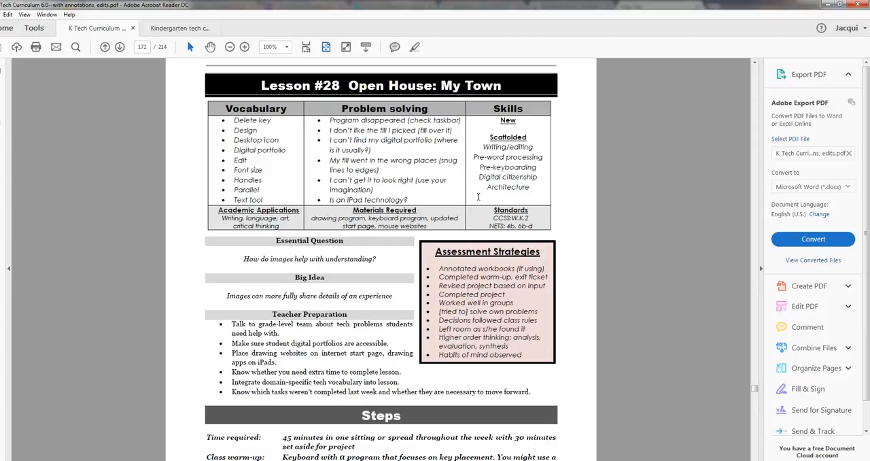
Scroll down from page 172 to page 173 showing the My Town example drawings
{"action": "scroll", "scroll_direction": "down", "scroll_amount": 3}
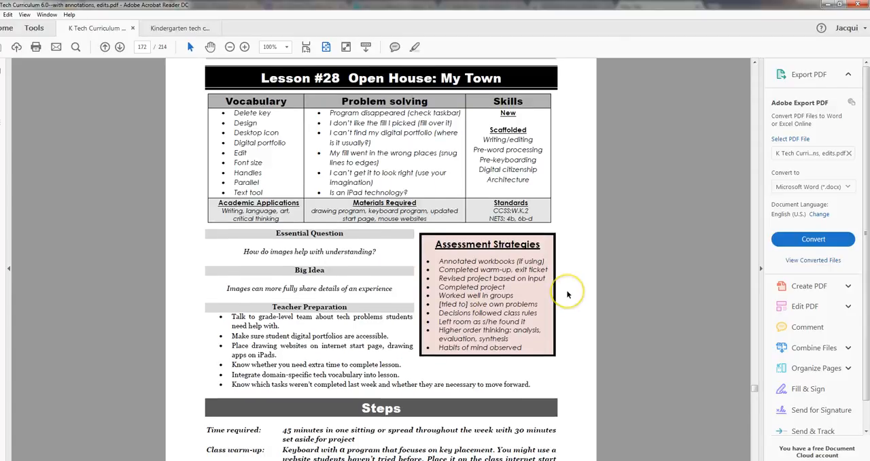
{"action": "scroll", "scroll_direction": "down", "scroll_amount": 3}
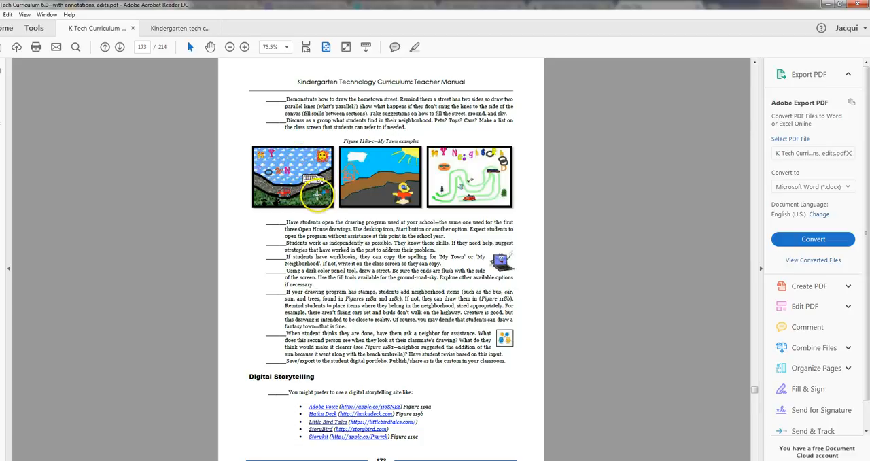
{"action": "mouse_move", "coordinate": [483, 169]}
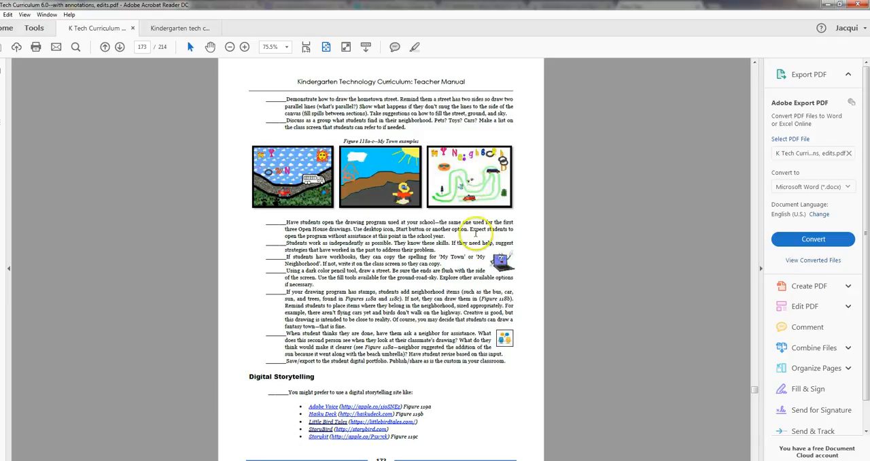
{"action": "left_click", "coordinate": [104, 47]}
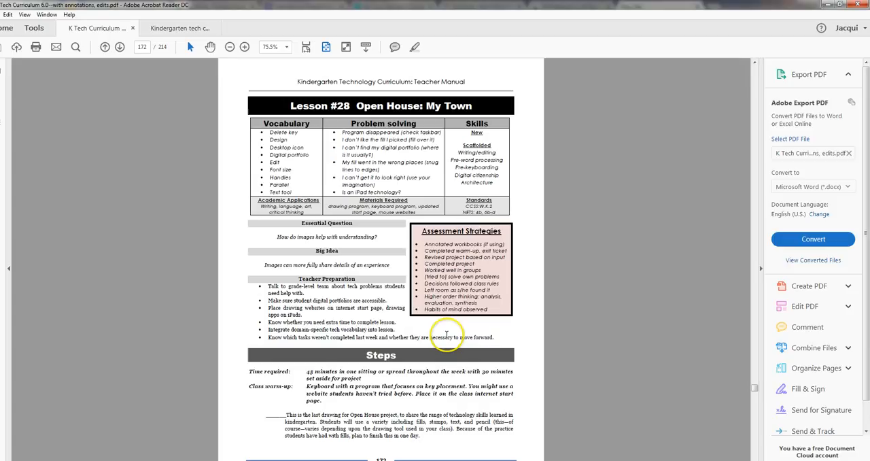
{"action": "mouse_move", "coordinate": [513, 408]}
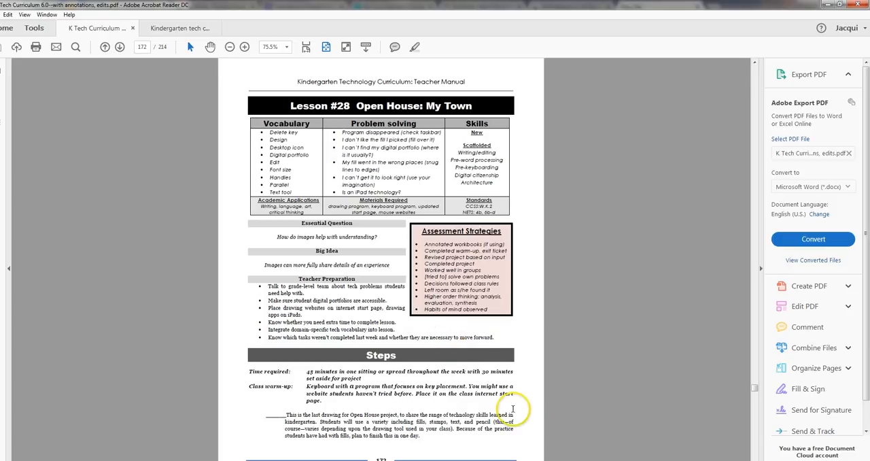
{"action": "mouse_move", "coordinate": [511, 400]}
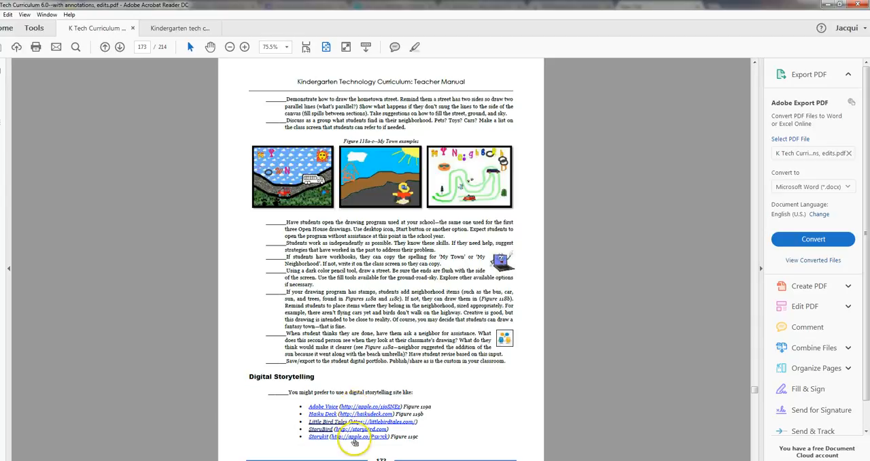
{"action": "mouse_move", "coordinate": [353, 436]}
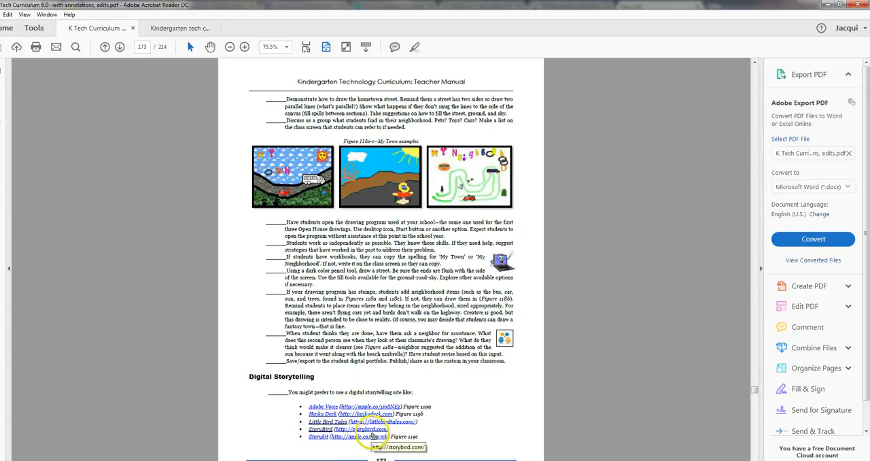
{"action": "mouse_move", "coordinate": [382, 422]}
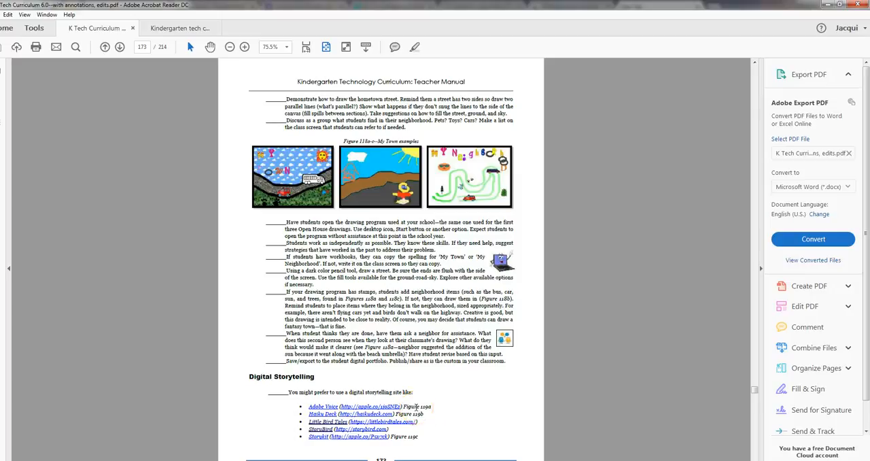
{"action": "mouse_move", "coordinate": [417, 407]}
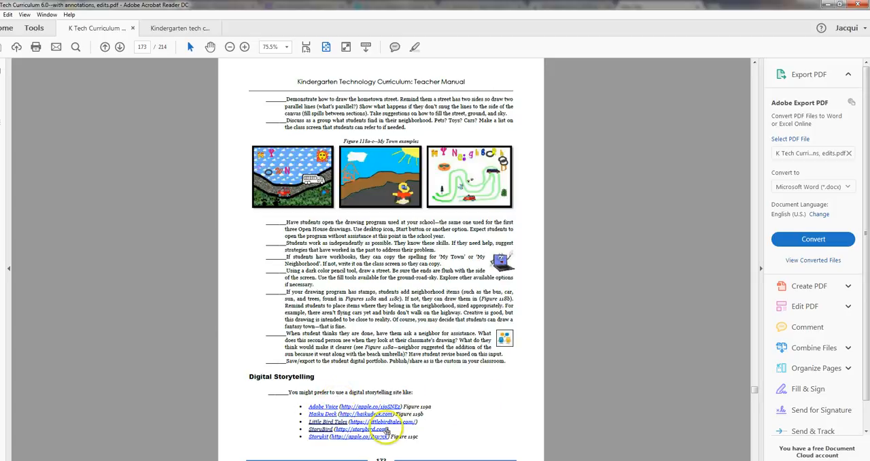
Navigate within the teacher manual toward the Lesson 28 pages (174 Differentiation, 172 opening)
{"action": "left_click", "coordinate": [118, 47]}
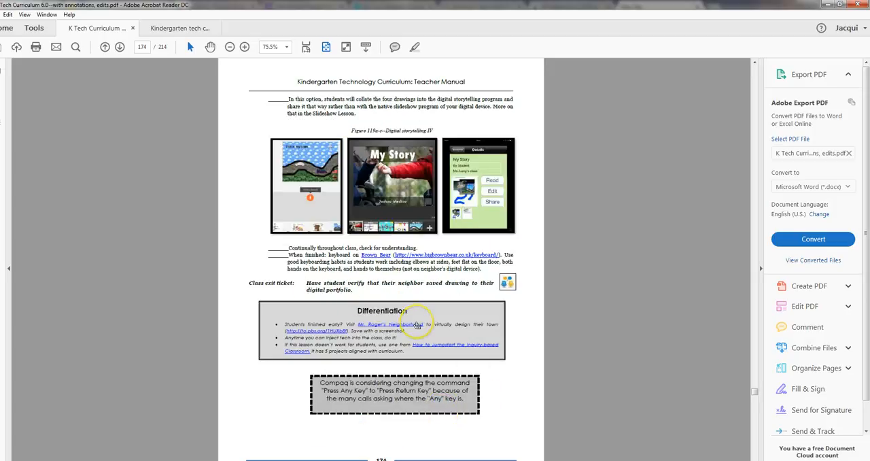
{"action": "mouse_move", "coordinate": [408, 326]}
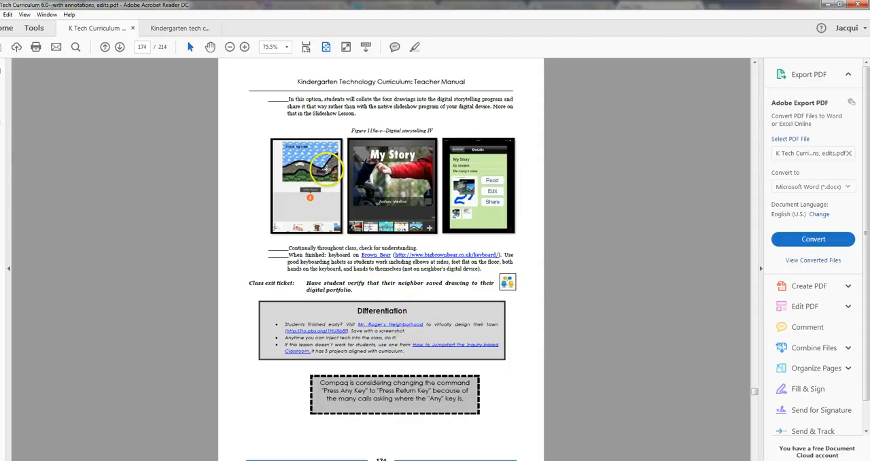
{"action": "mouse_move", "coordinate": [457, 291]}
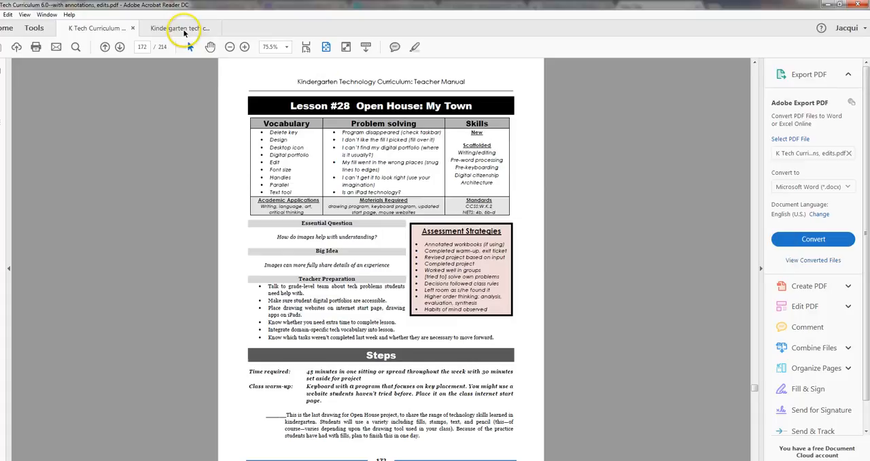
Switch to the student workbook and browse pages 137–138 of Lesson 28 Open House: My Town
{"action": "left_click", "coordinate": [178, 28]}
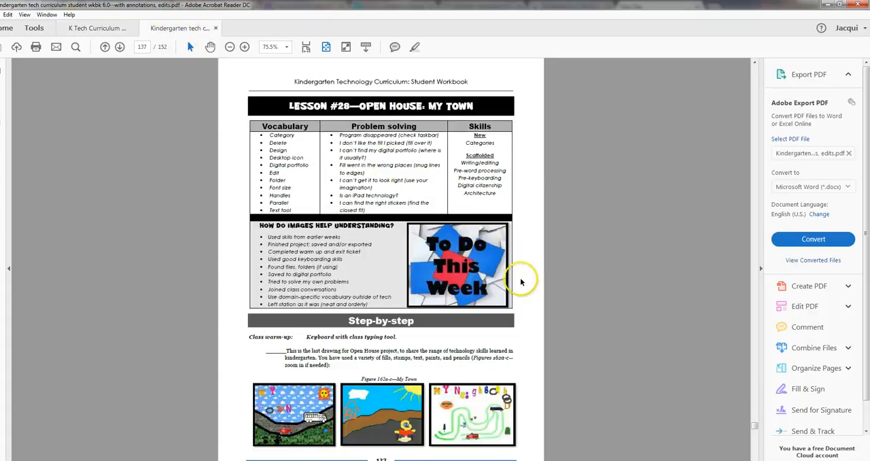
{"action": "scroll", "scroll_direction": "down", "scroll_amount": 3}
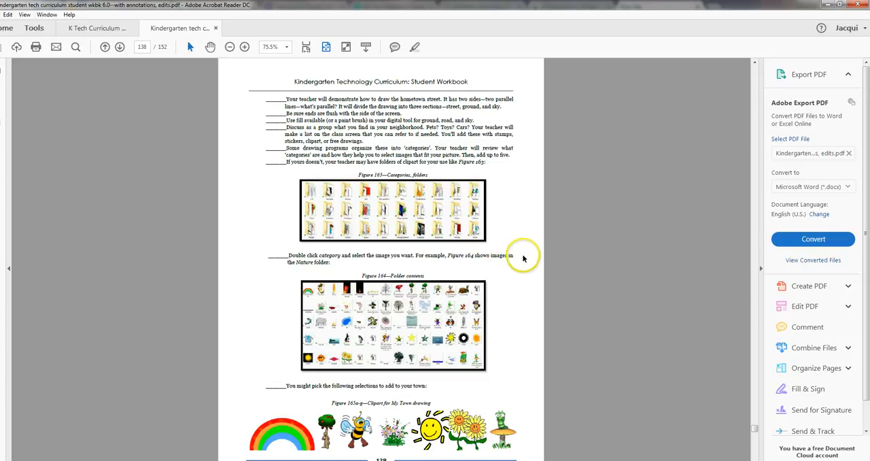
{"action": "left_click", "coordinate": [119, 47]}
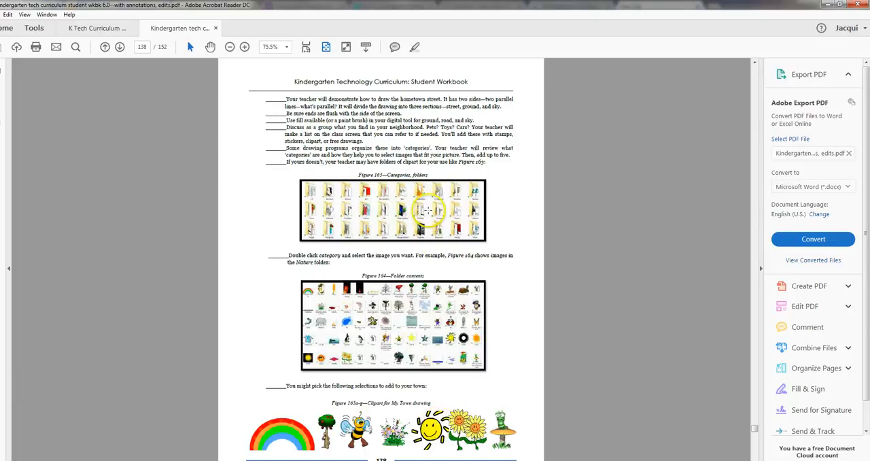
{"action": "mouse_move", "coordinate": [428, 333]}
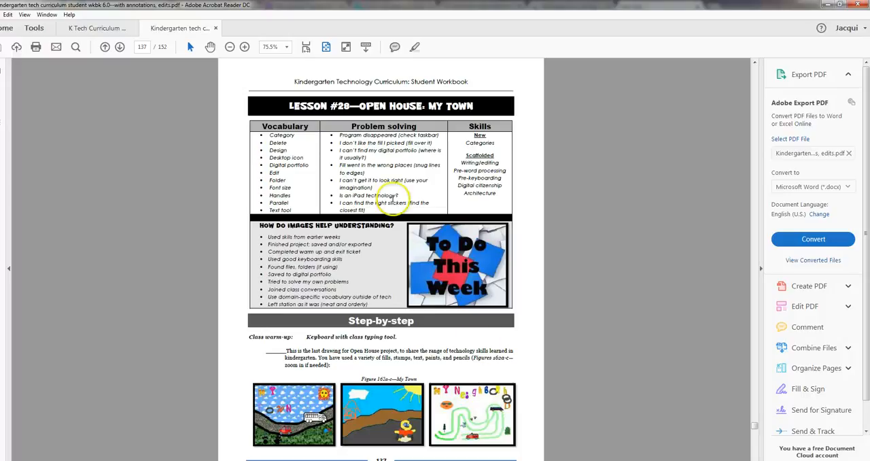
{"action": "mouse_move", "coordinate": [255, 225]}
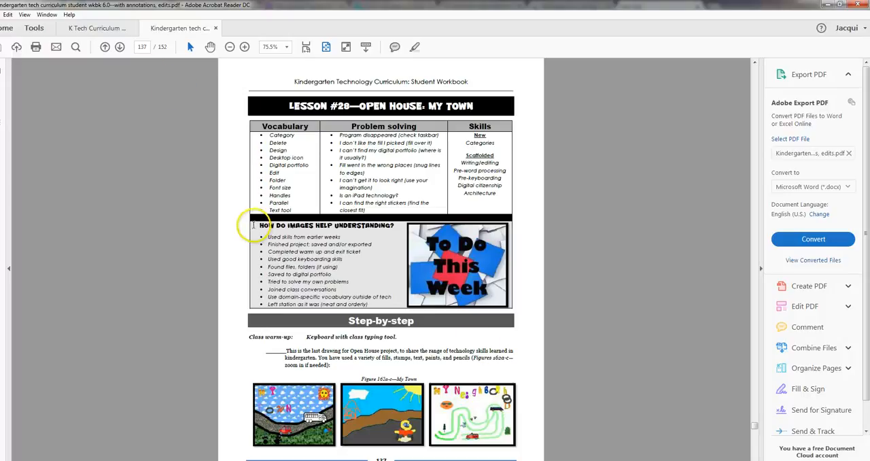